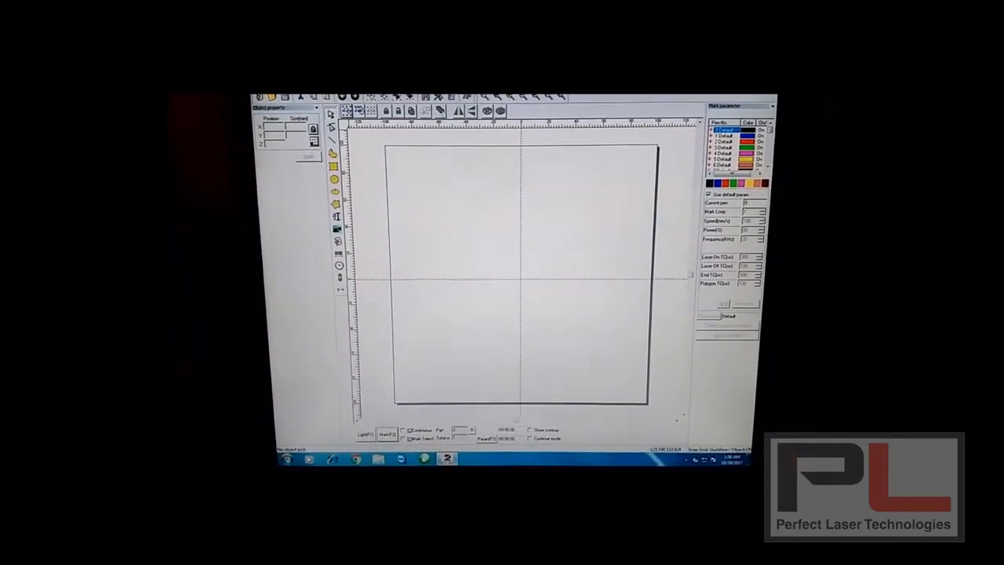
Start importing a vector file from the File menu
click(259, 96)
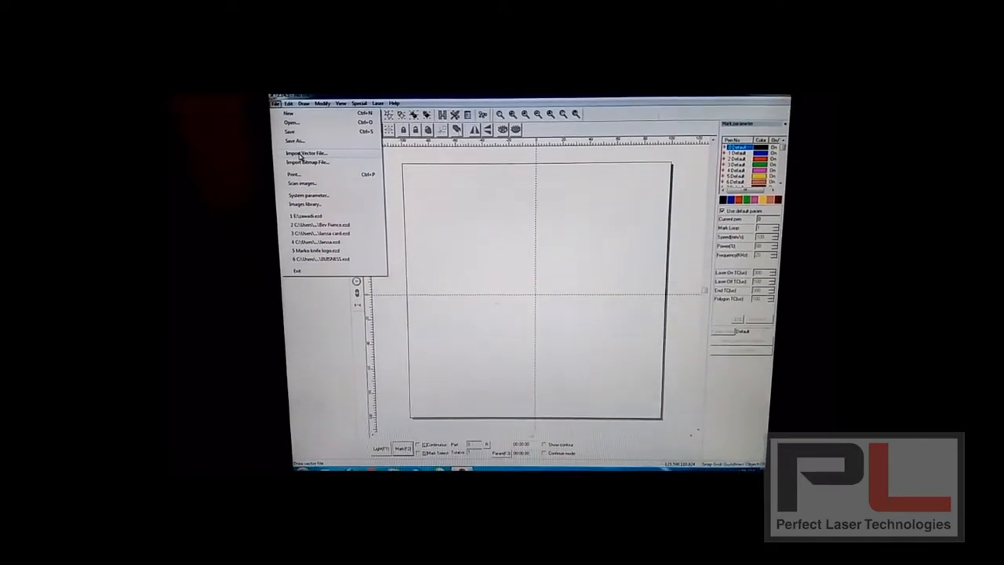
click(306, 153)
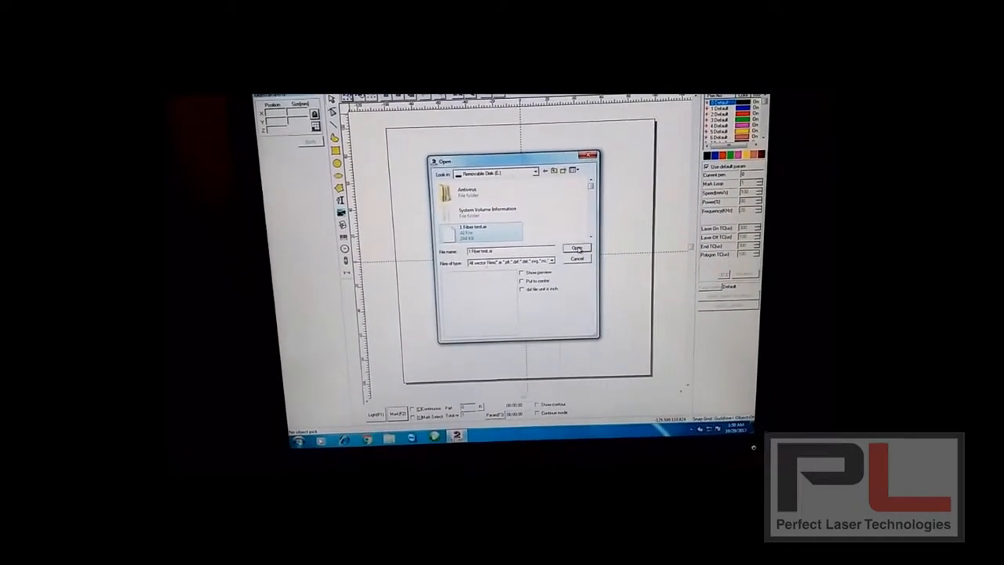
Import the chosen .ai file with the row of tiger-head outlines
click(576, 248)
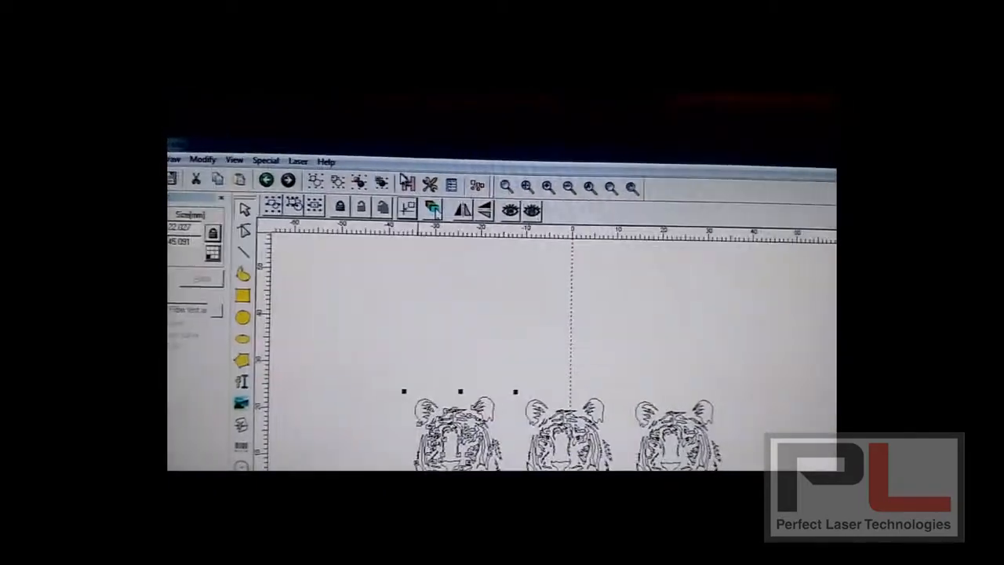
Hatch the first tiger with 0.05 mm line distance for a solid black fill
click(433, 208)
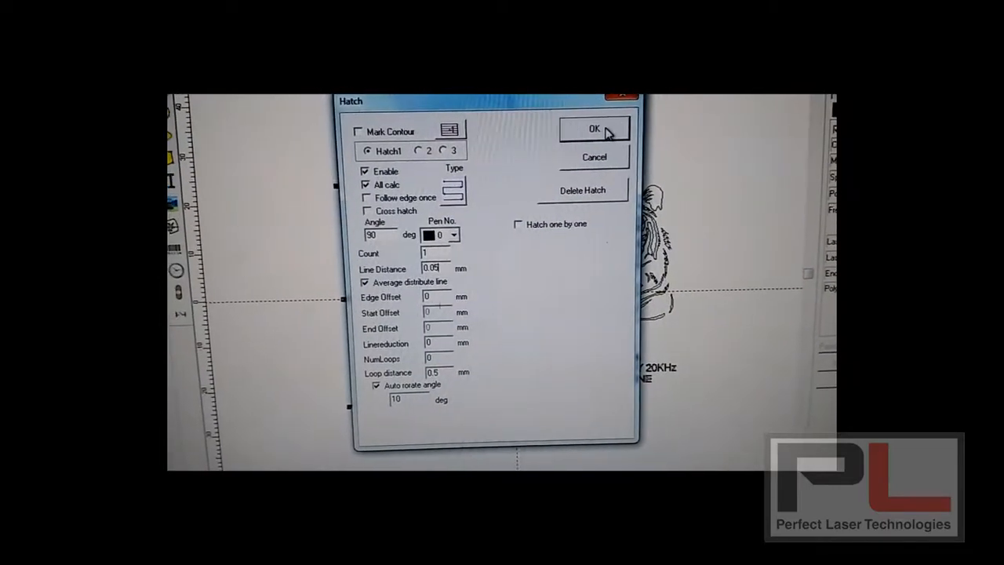
click(593, 129)
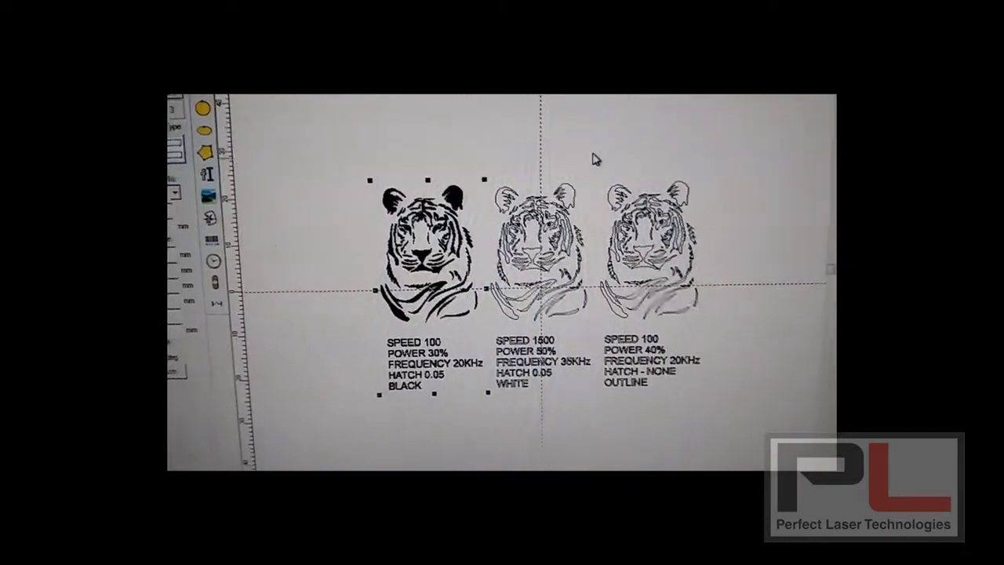